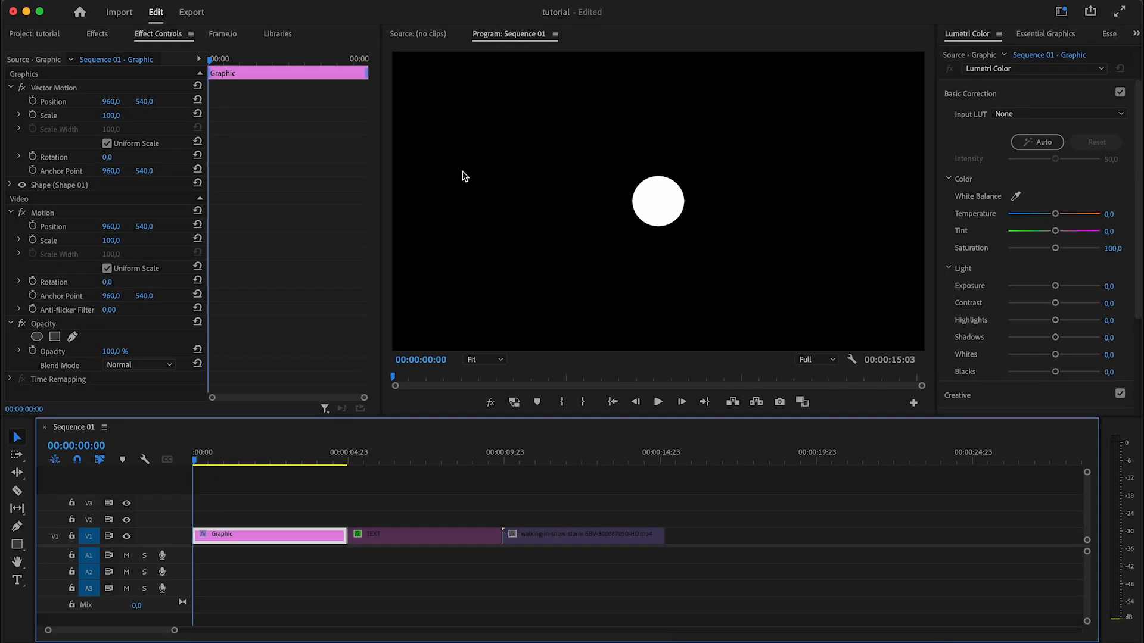
mouse_move(867, 209)
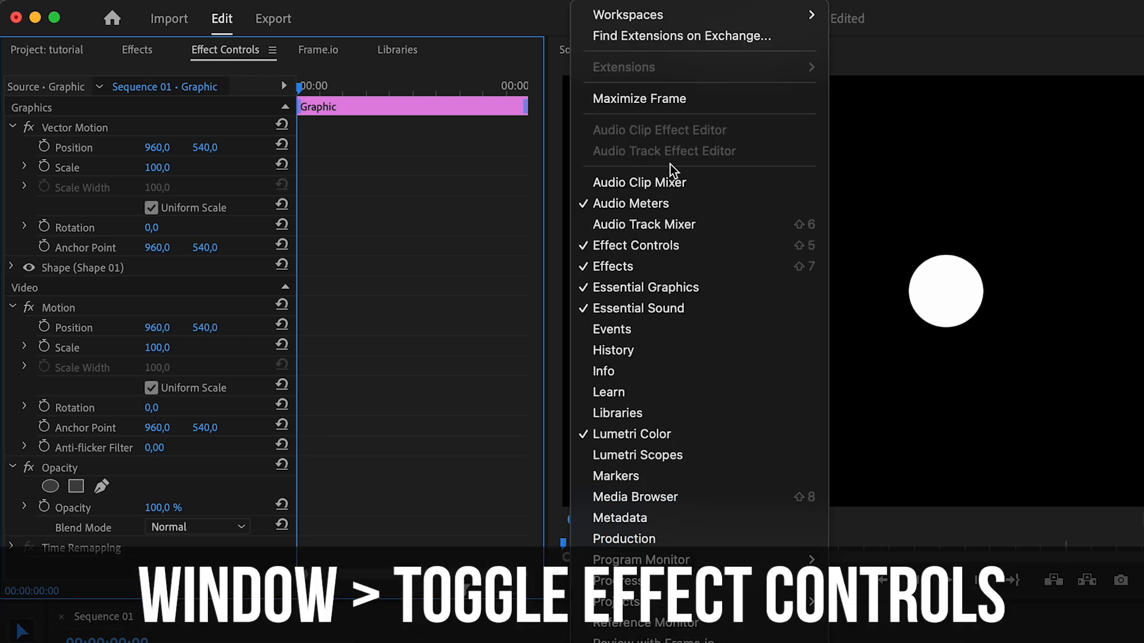
mouse_move(686, 260)
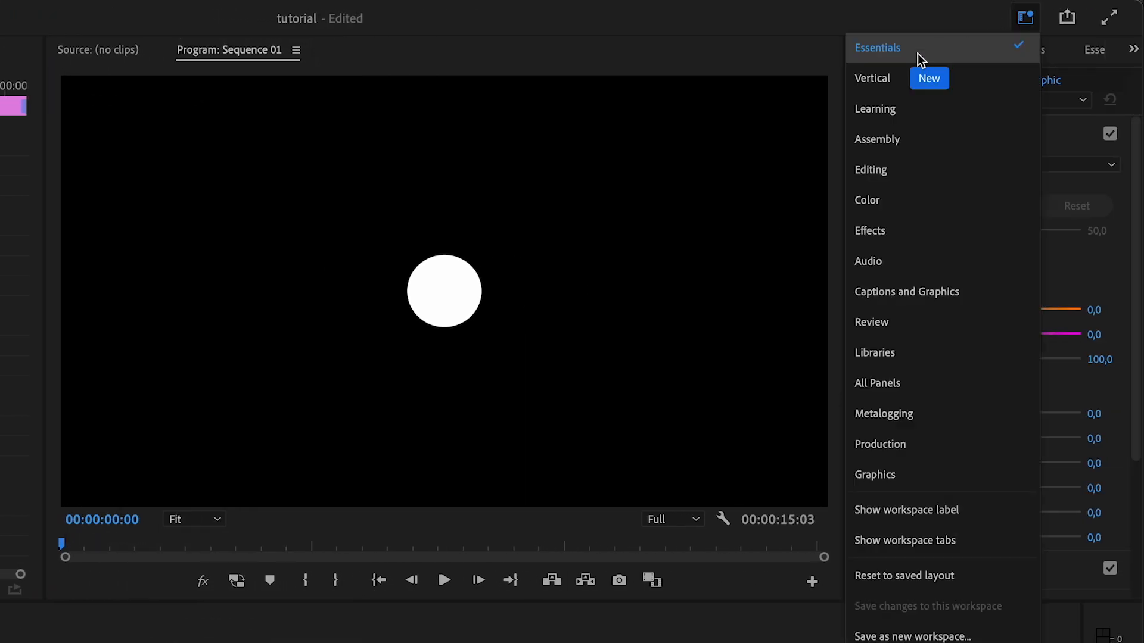
Step: In the Essentials workspace, keyframe the circle's Position at the start and 4:18, shifting X
click(870, 170)
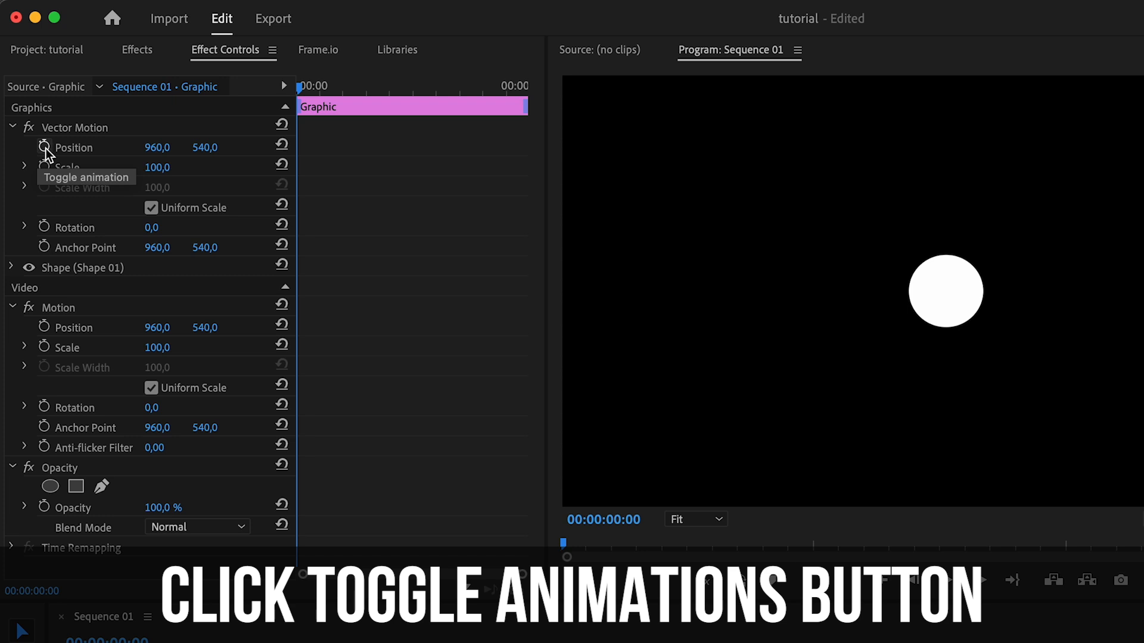
click(43, 148)
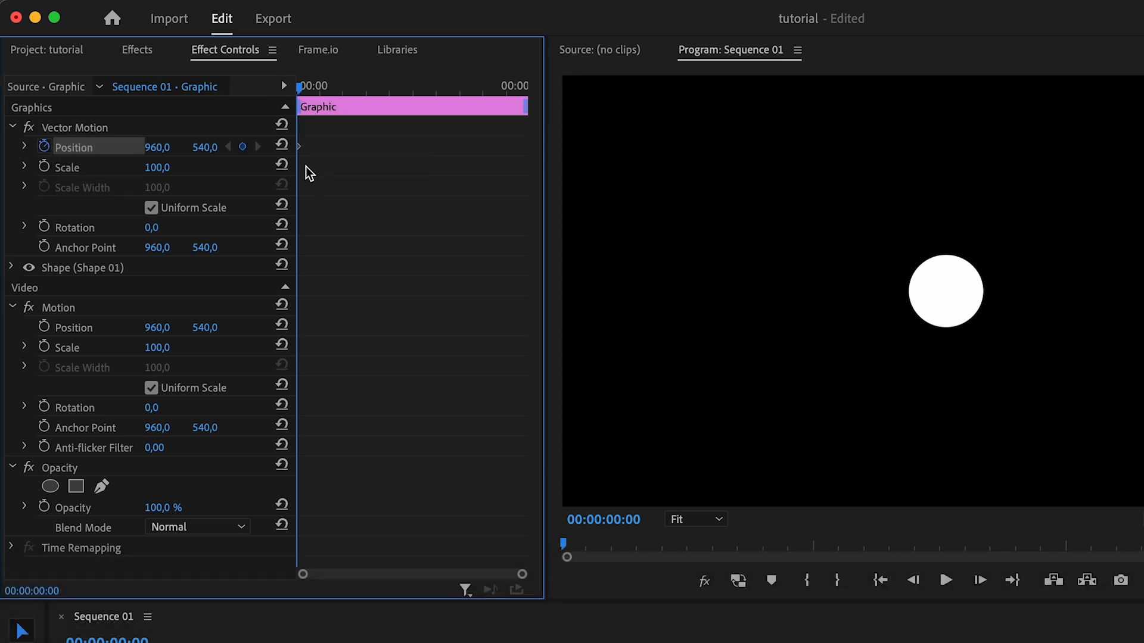
mouse_move(302, 156)
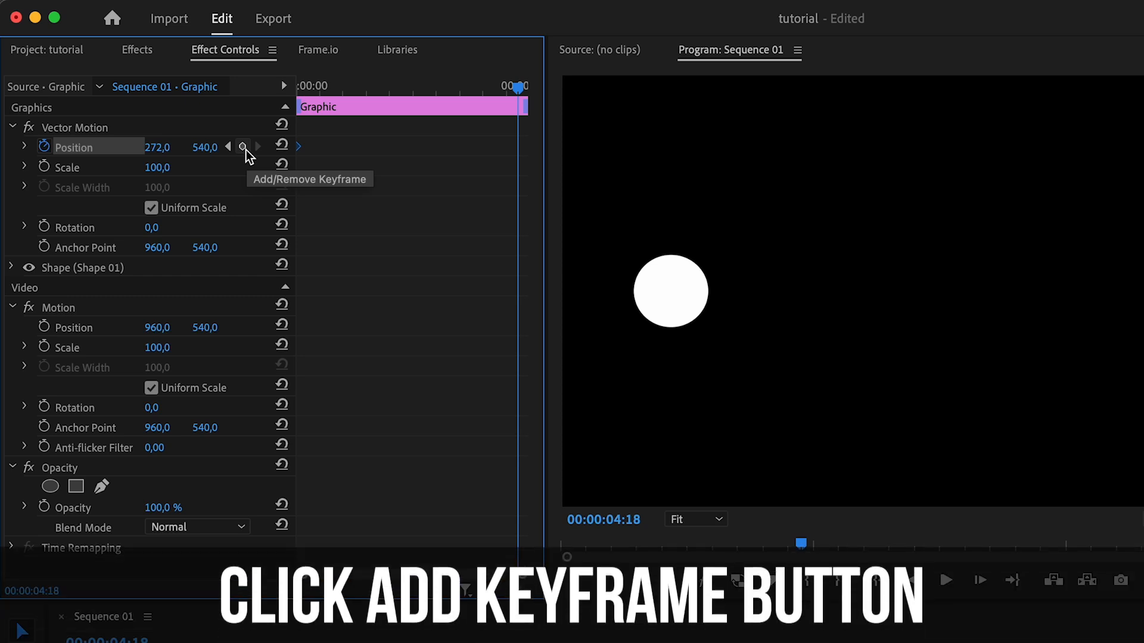
click(243, 147)
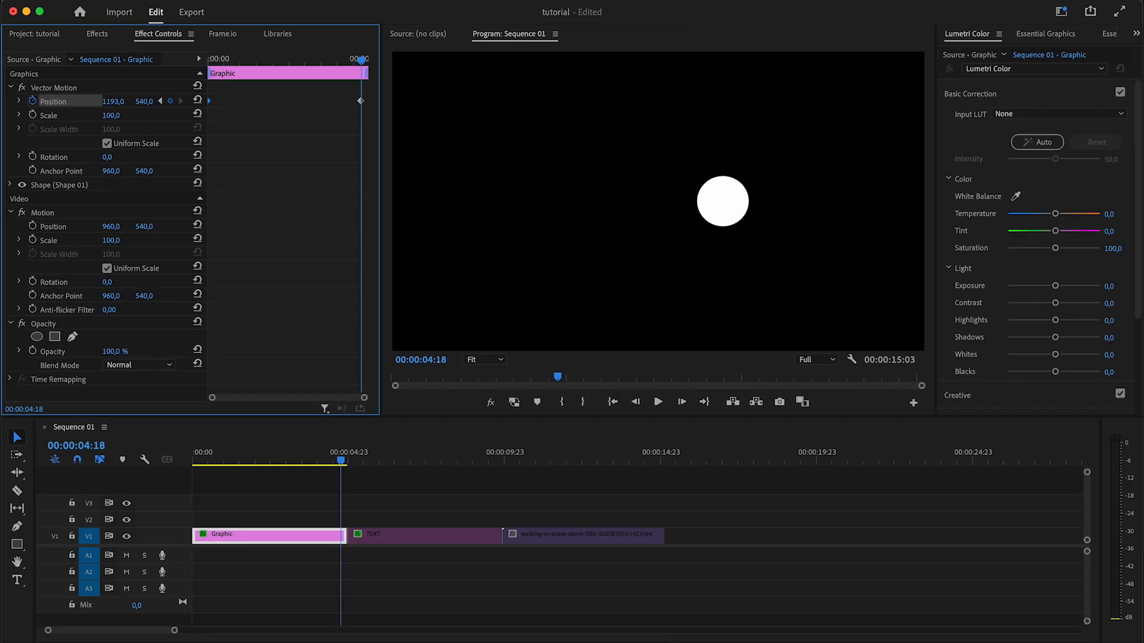
drag(113, 101, 139, 101)
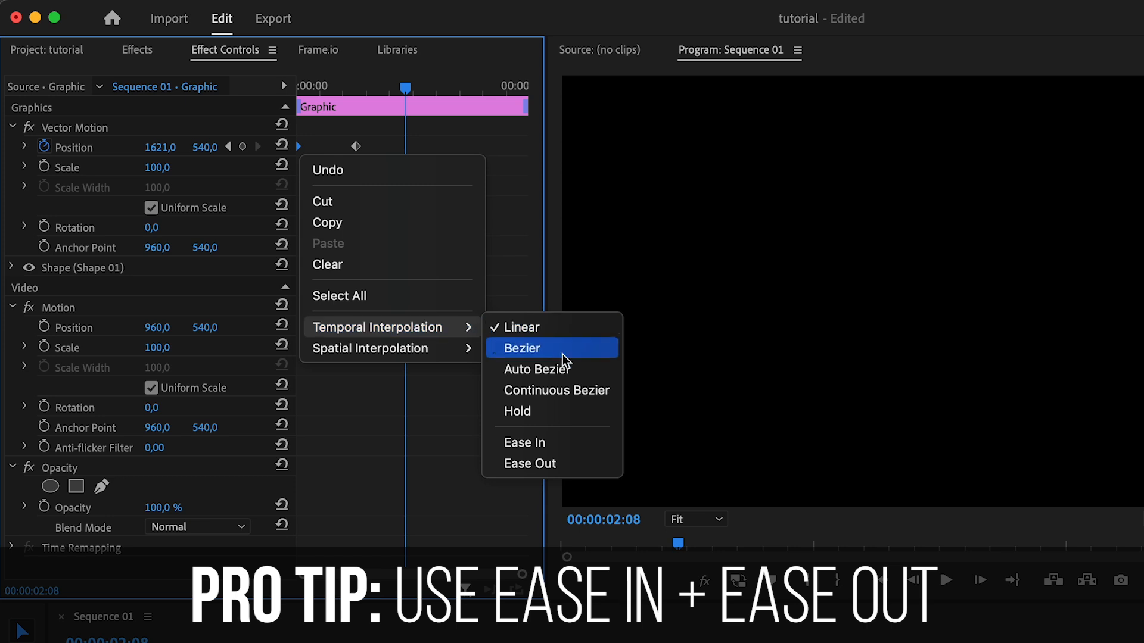
mouse_move(561, 470)
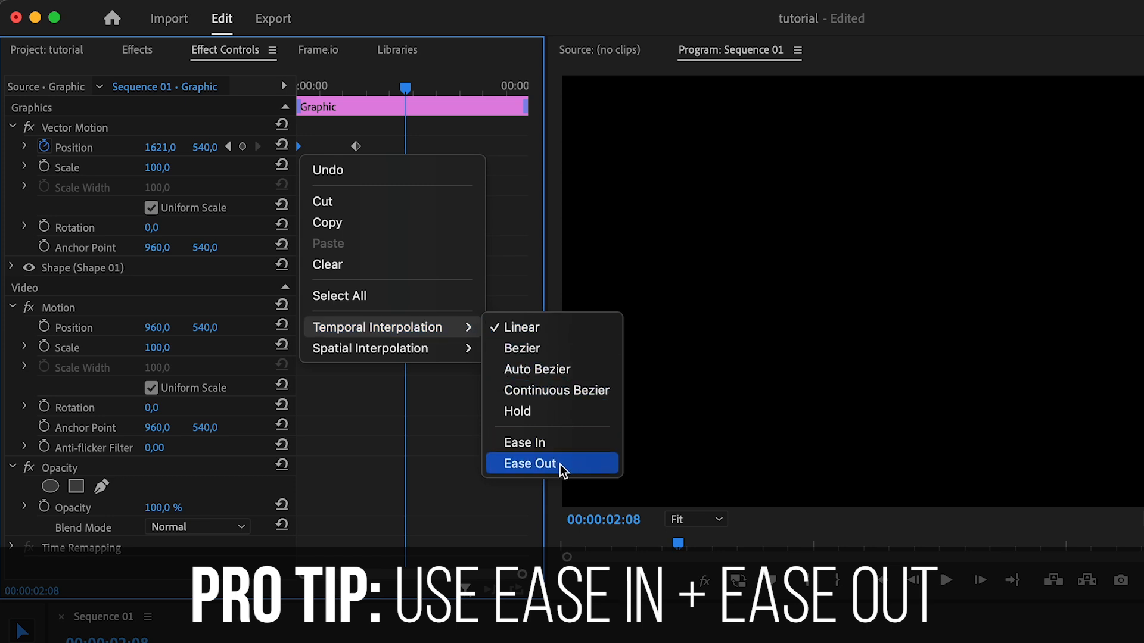
Step: Ease the circle out of its first Position keyframe and open timing options on the second
click(529, 464)
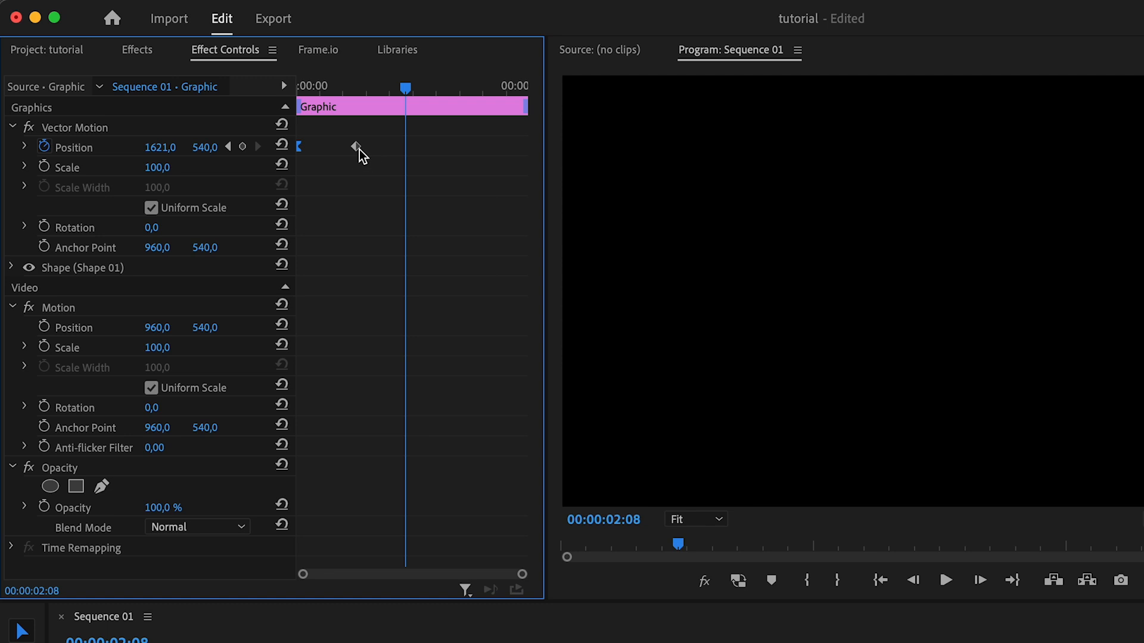
right_click(355, 146)
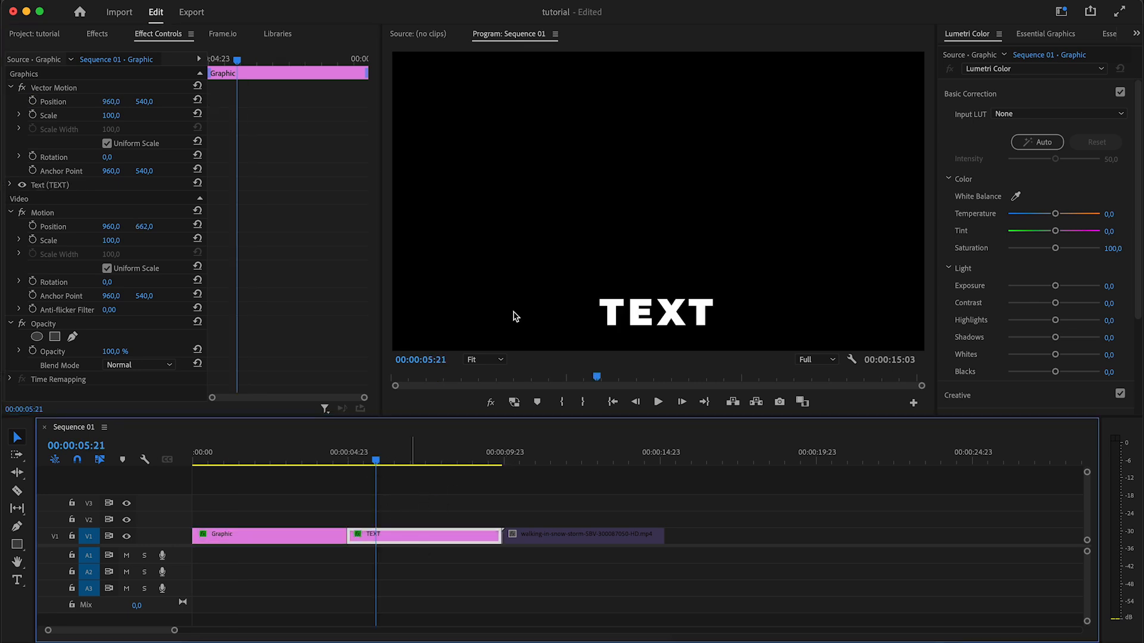
mouse_move(650, 311)
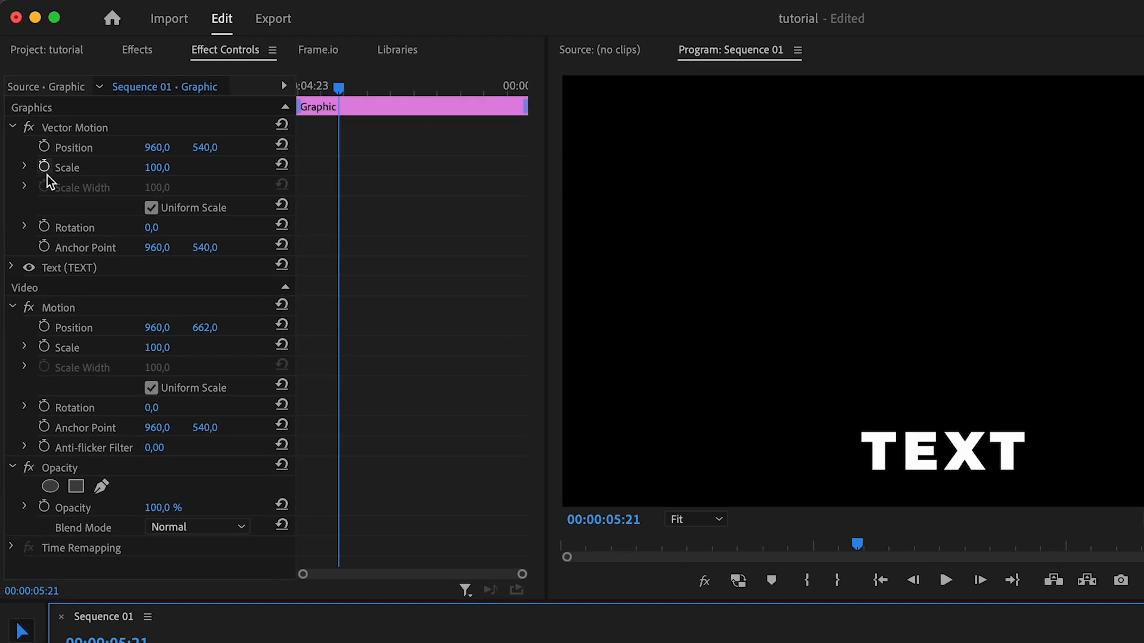
mouse_move(308, 34)
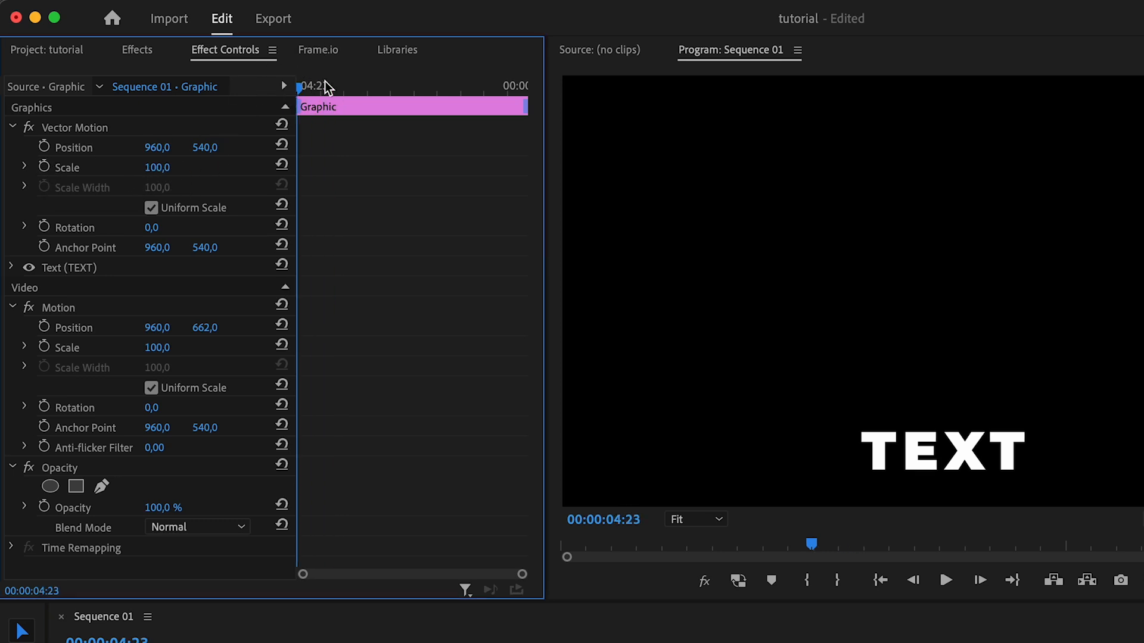
Step: Keyframe the TEXT title's Scale from 80 to 100 with its anchor point centred on the word
double_click(157, 167)
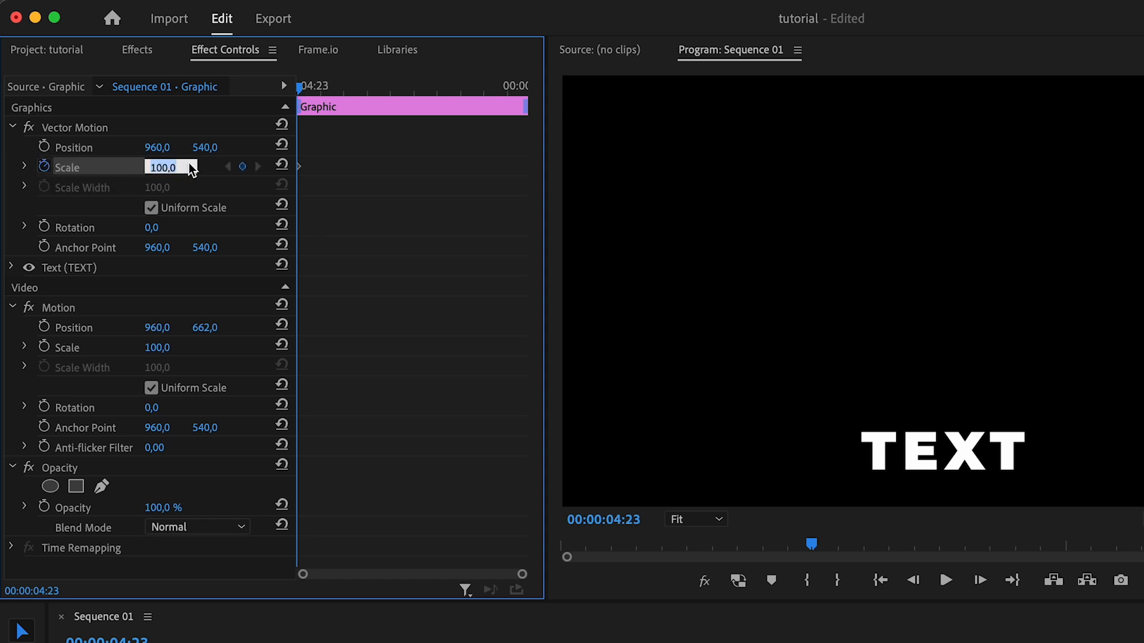
text(80,0)
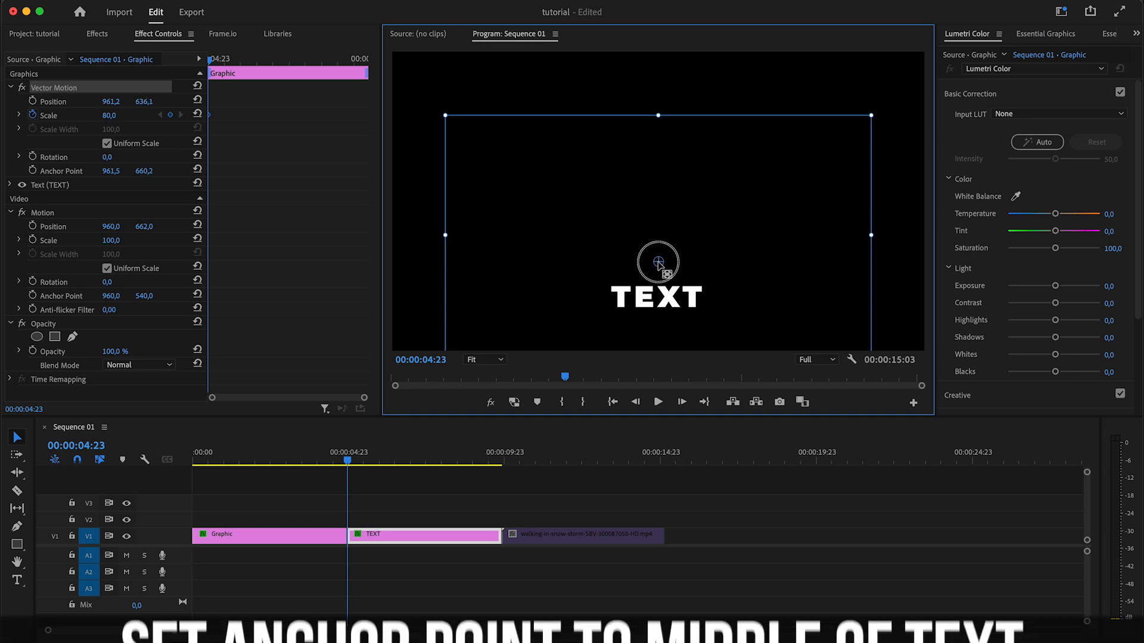
drag(657, 263, 656, 299)
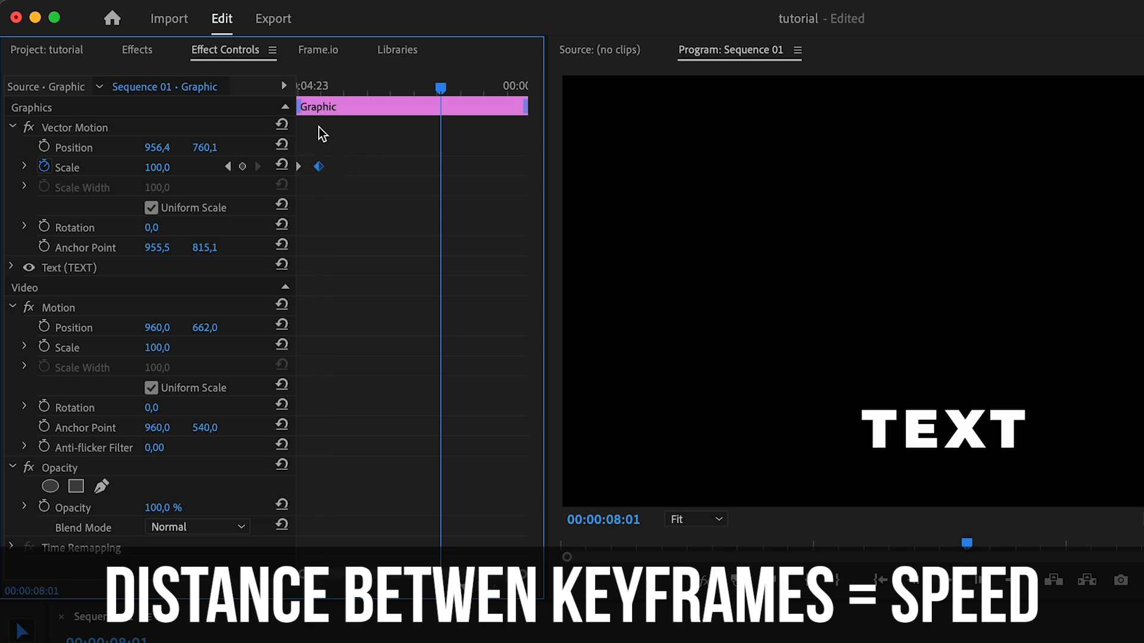
click(342, 89)
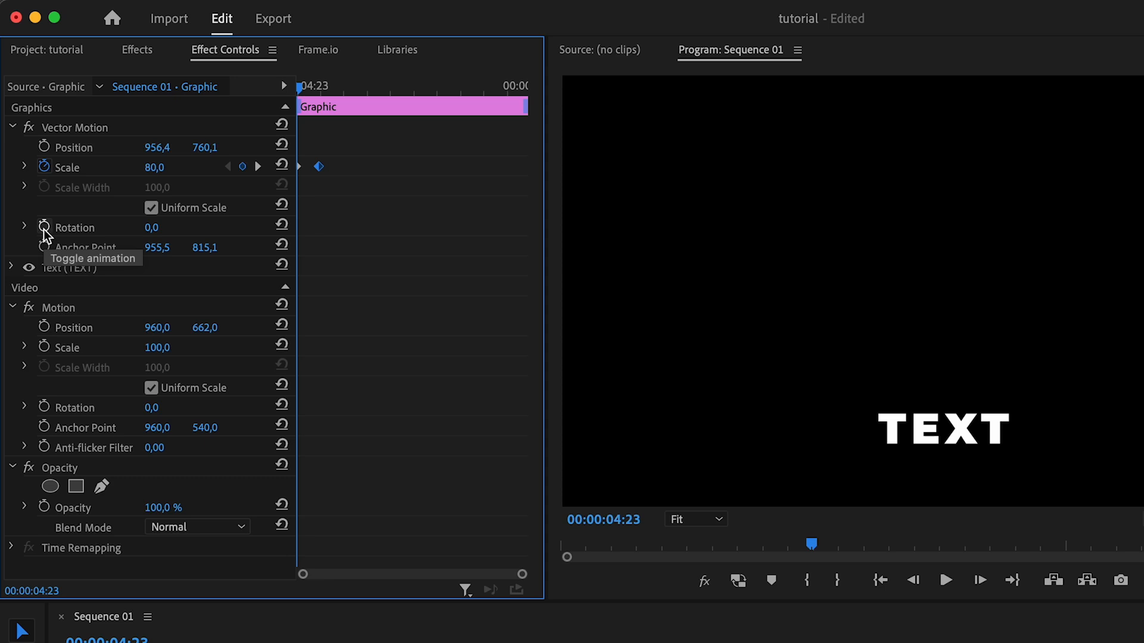
Step: Add Rotation keyframes to the TEXT title and select the matching scale and rotation keyframes
click(43, 228)
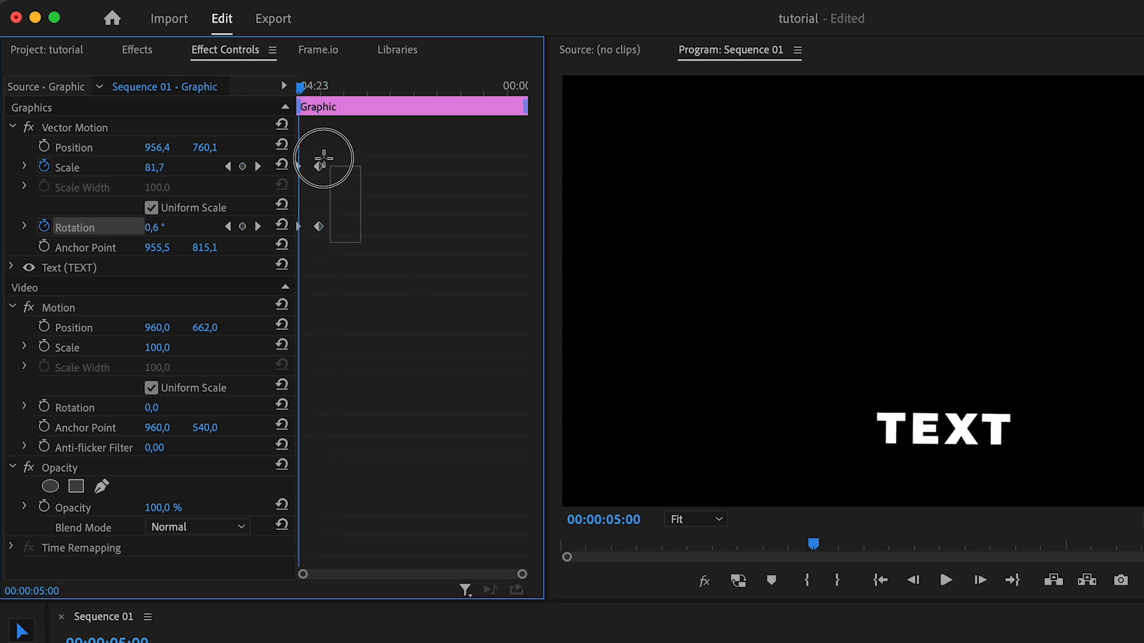
click(946, 581)
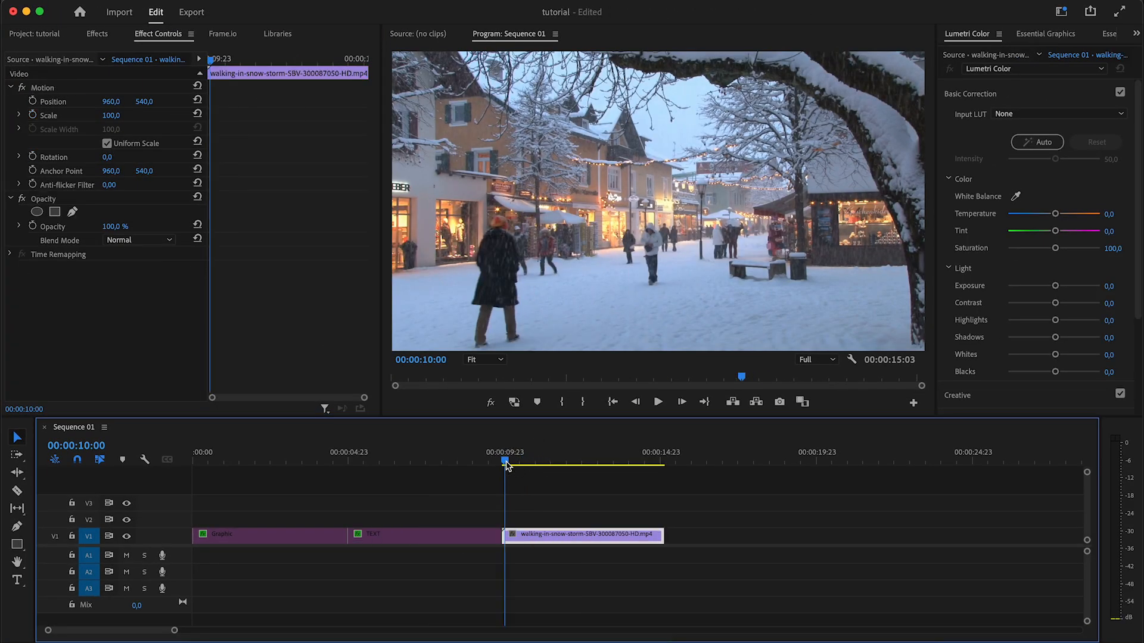
Step: Select the snowy street clip and keyframe its Scale, raising it to 114.5 by the end
click(658, 402)
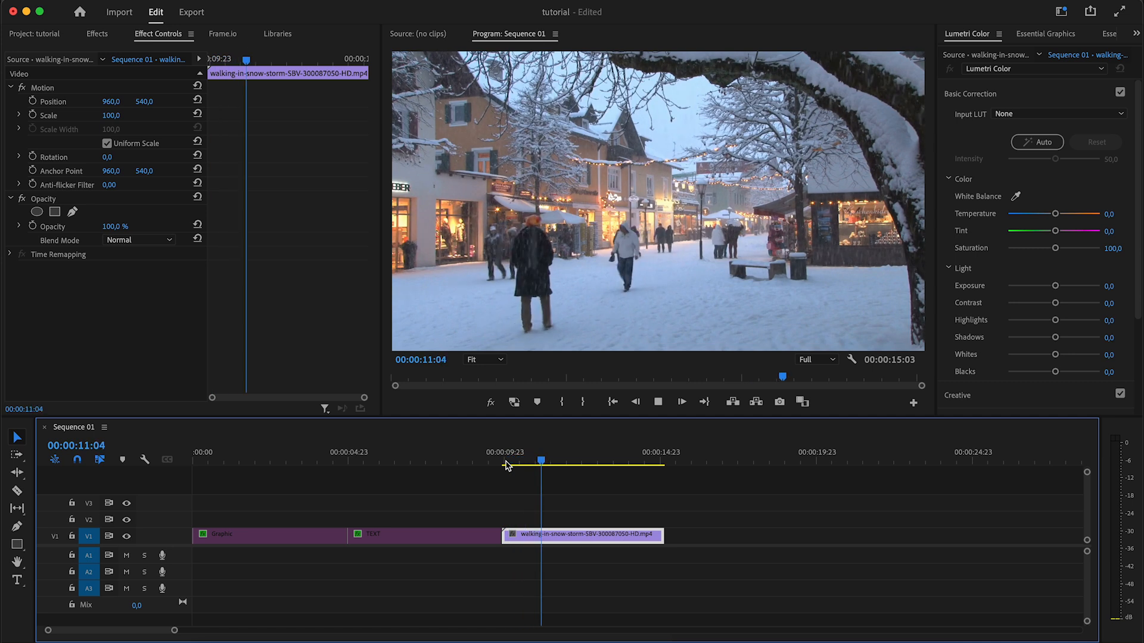
click(658, 403)
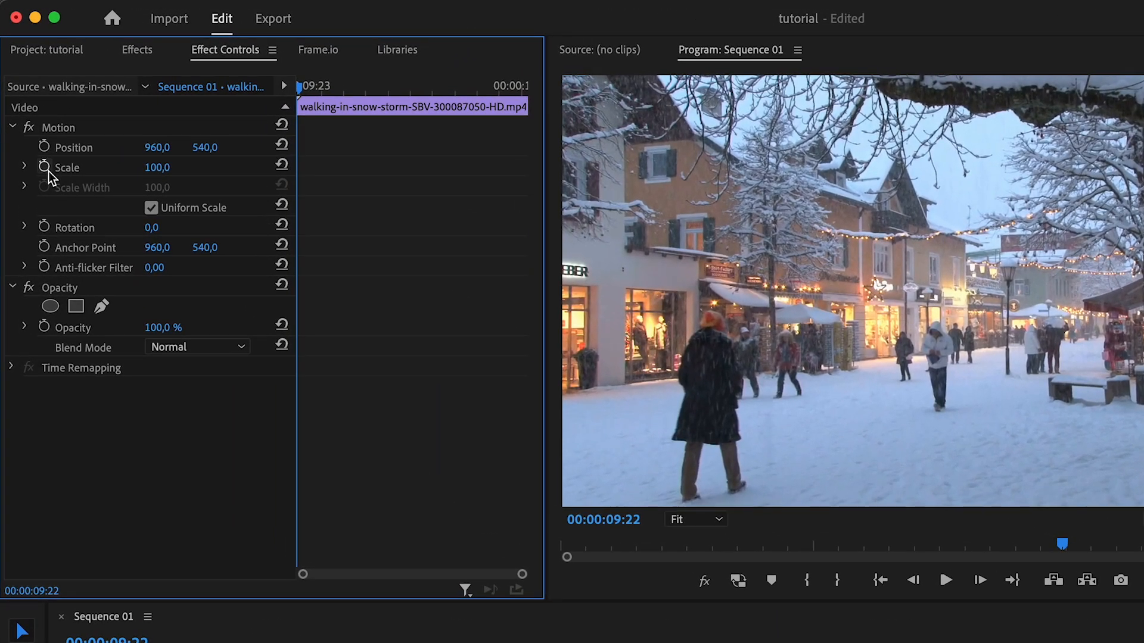
click(42, 168)
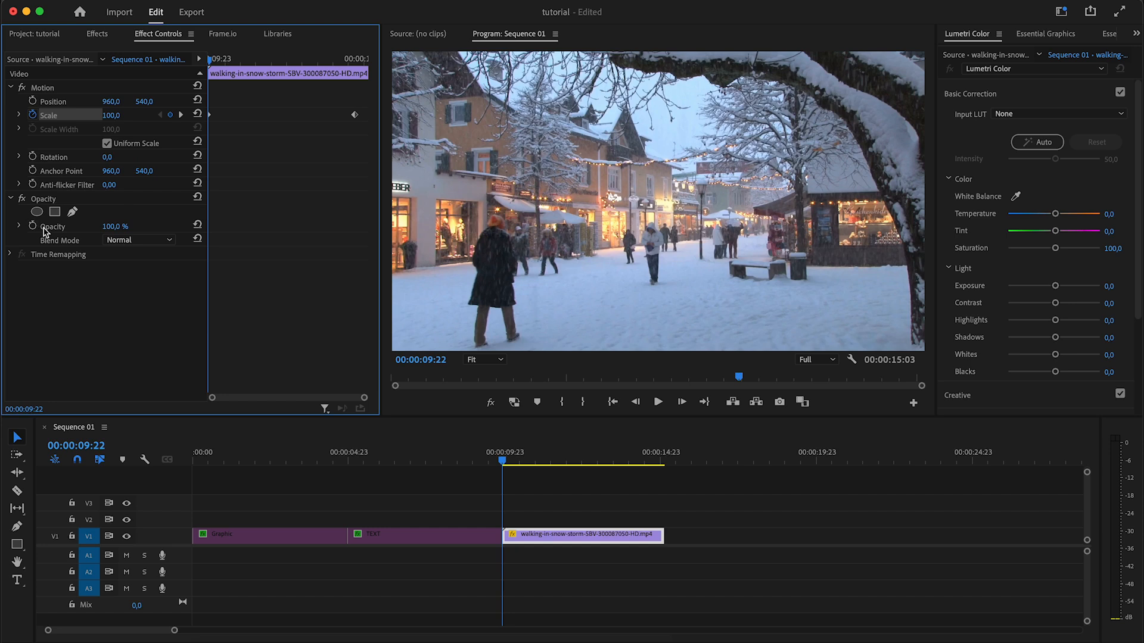
mouse_move(307, 187)
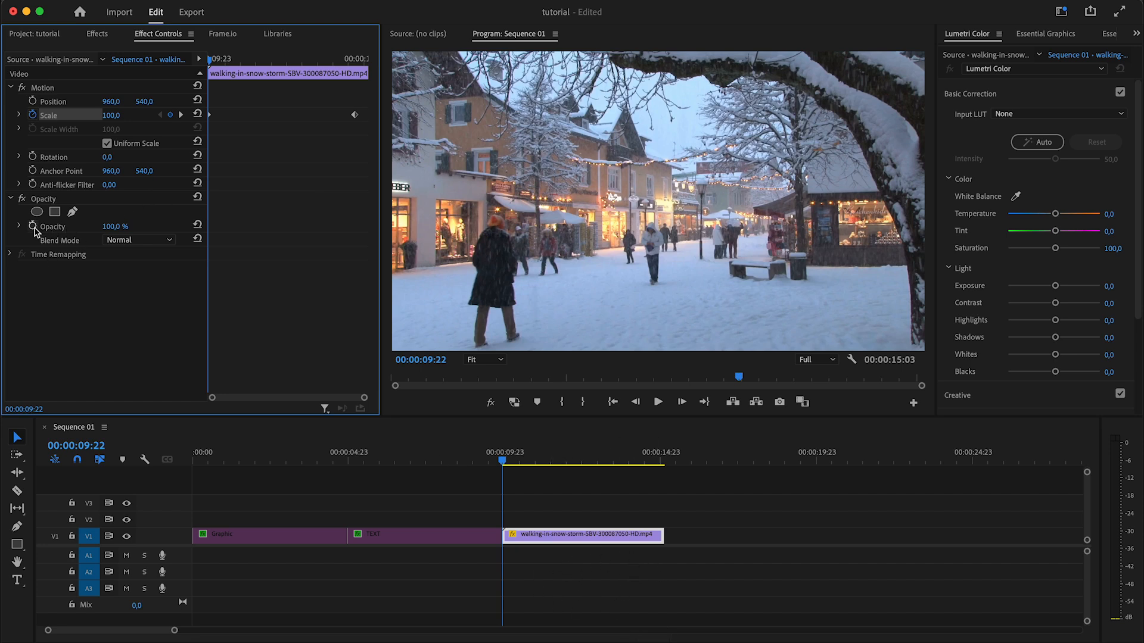
drag(117, 225, 98, 226)
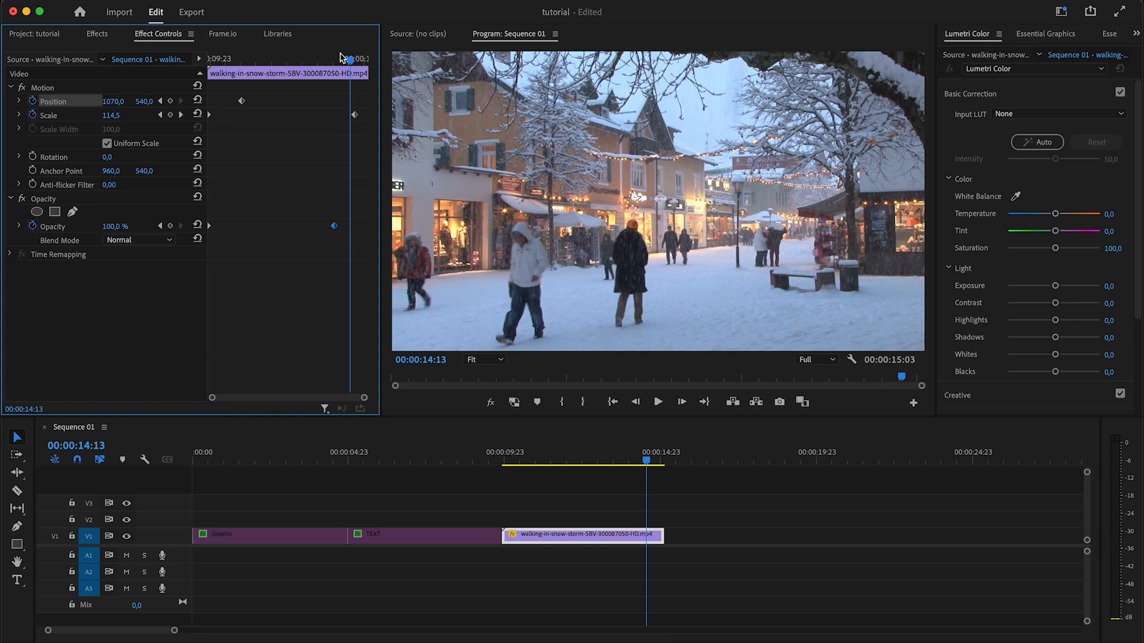
Step: Scrub through the b-roll to check its fade from black, zoom and sideways drift
drag(348, 60, 314, 60)
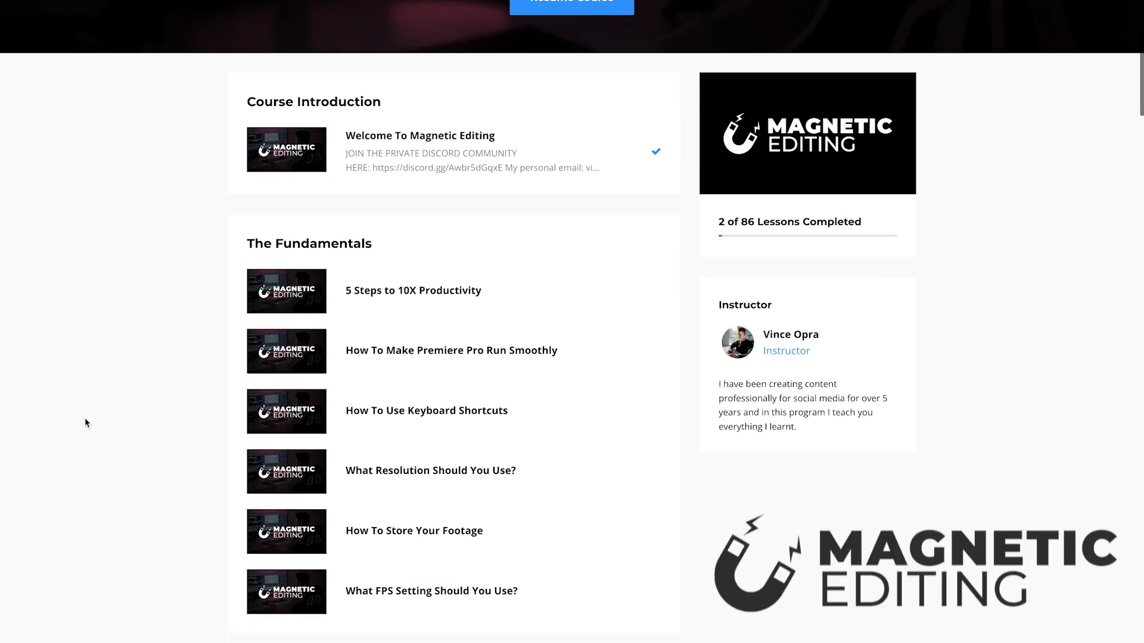
Step: Scroll past the Premiere Pro beginner guide and Edit With Vince lessons to the Photoshop lessons
scroll(down, 3)
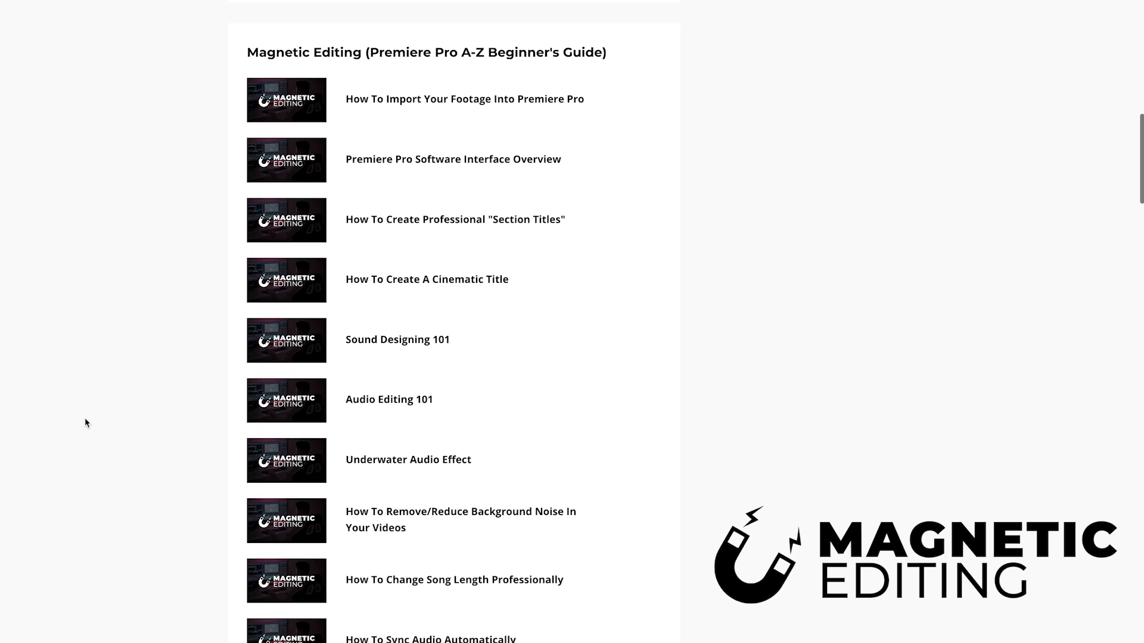
scroll(down, 3)
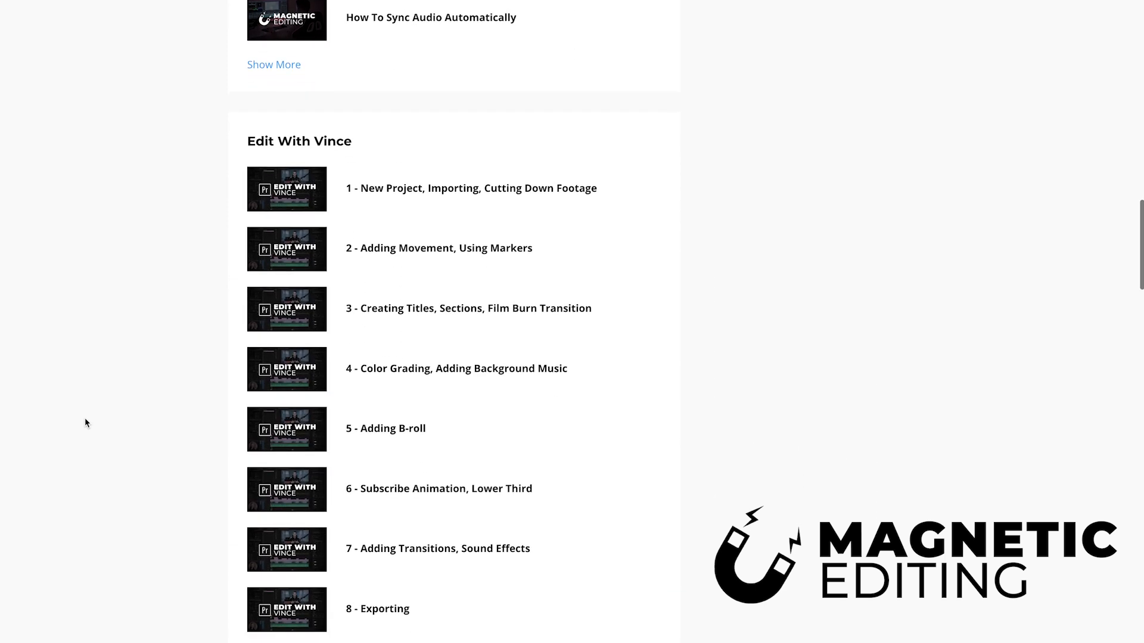
scroll(down, 3)
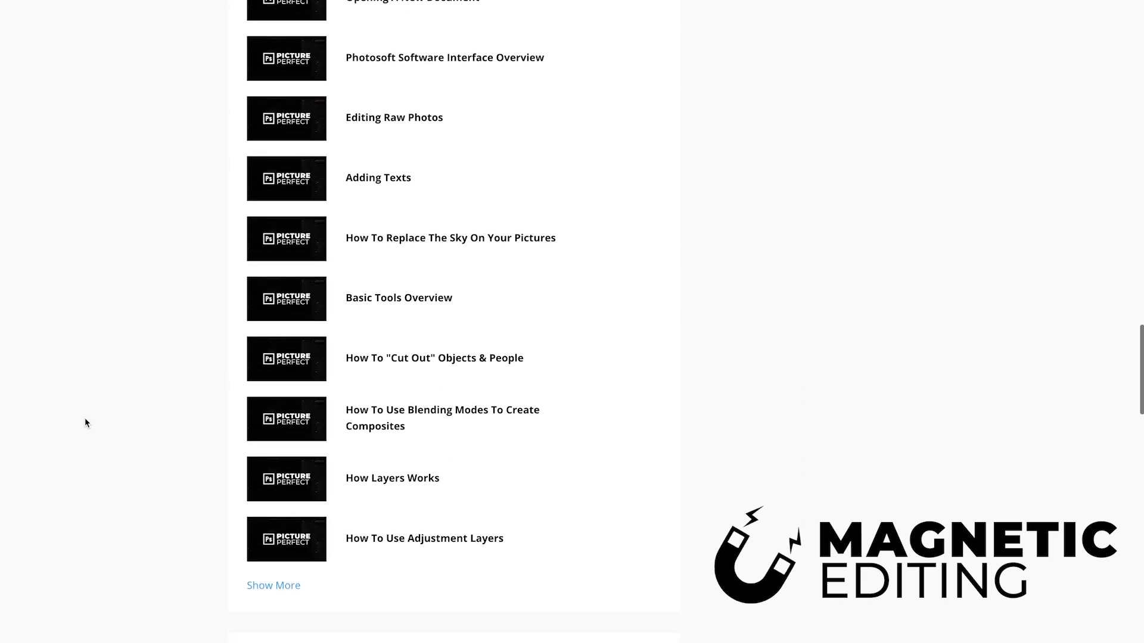